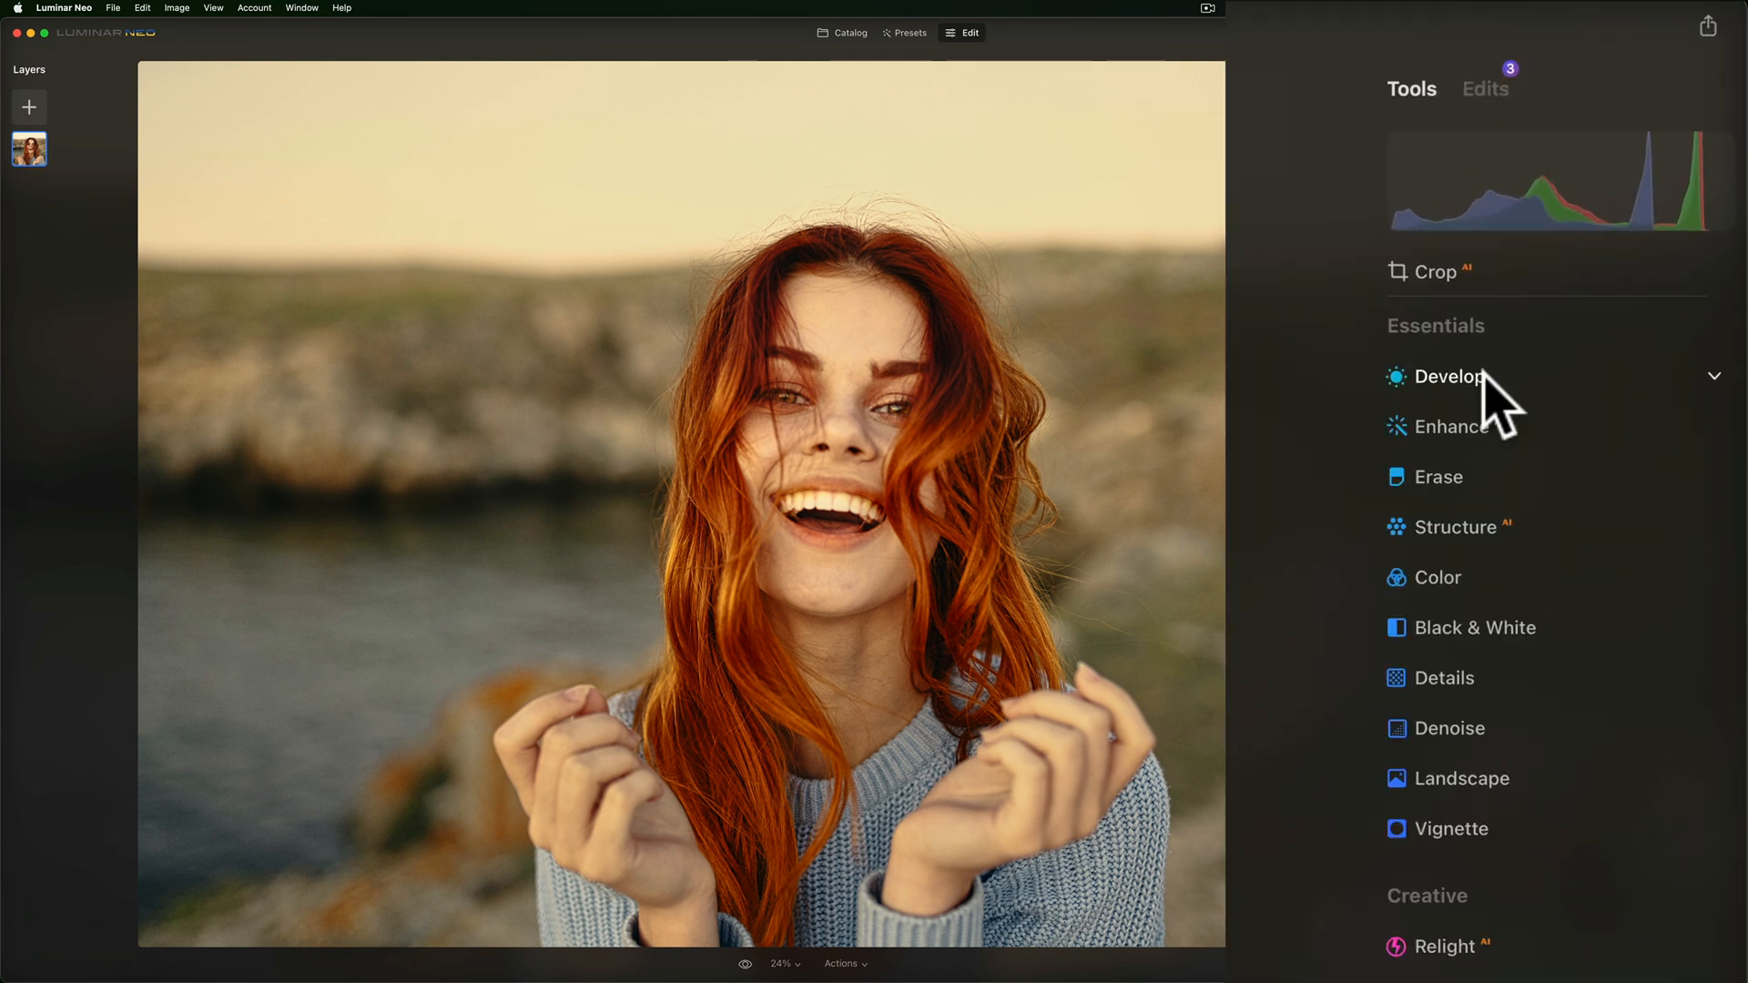
pyautogui.moveTo(1516, 418)
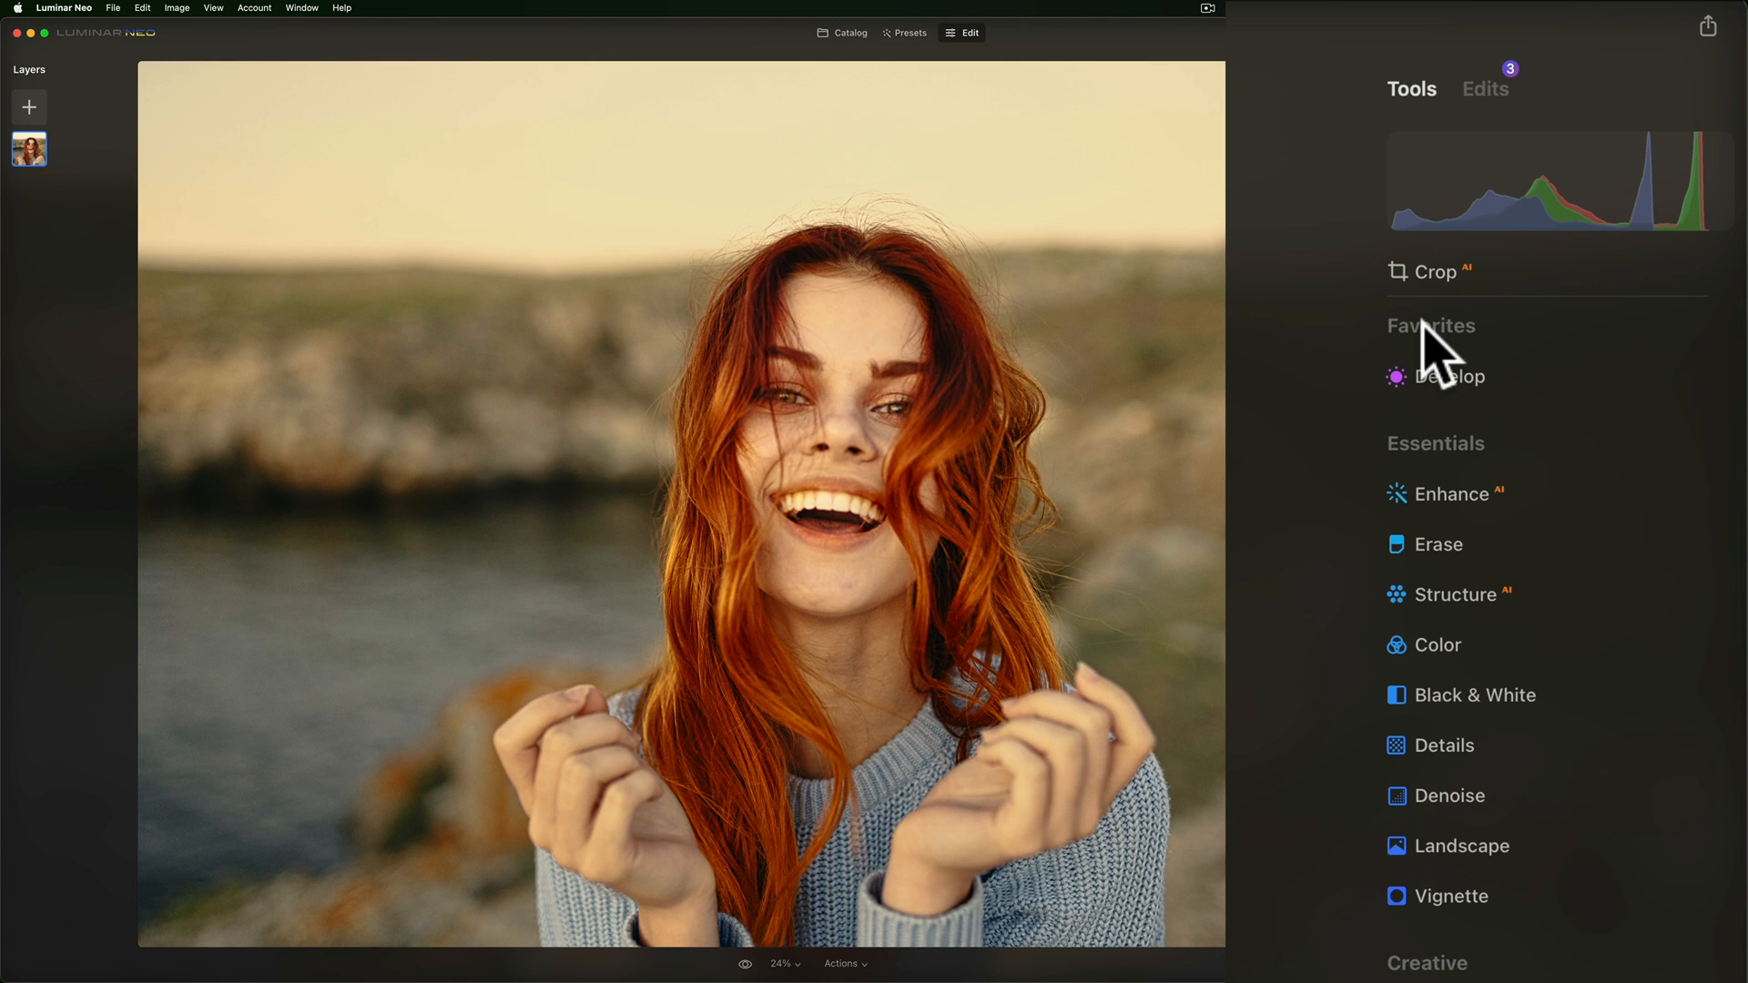
pyautogui.moveTo(1129, 264)
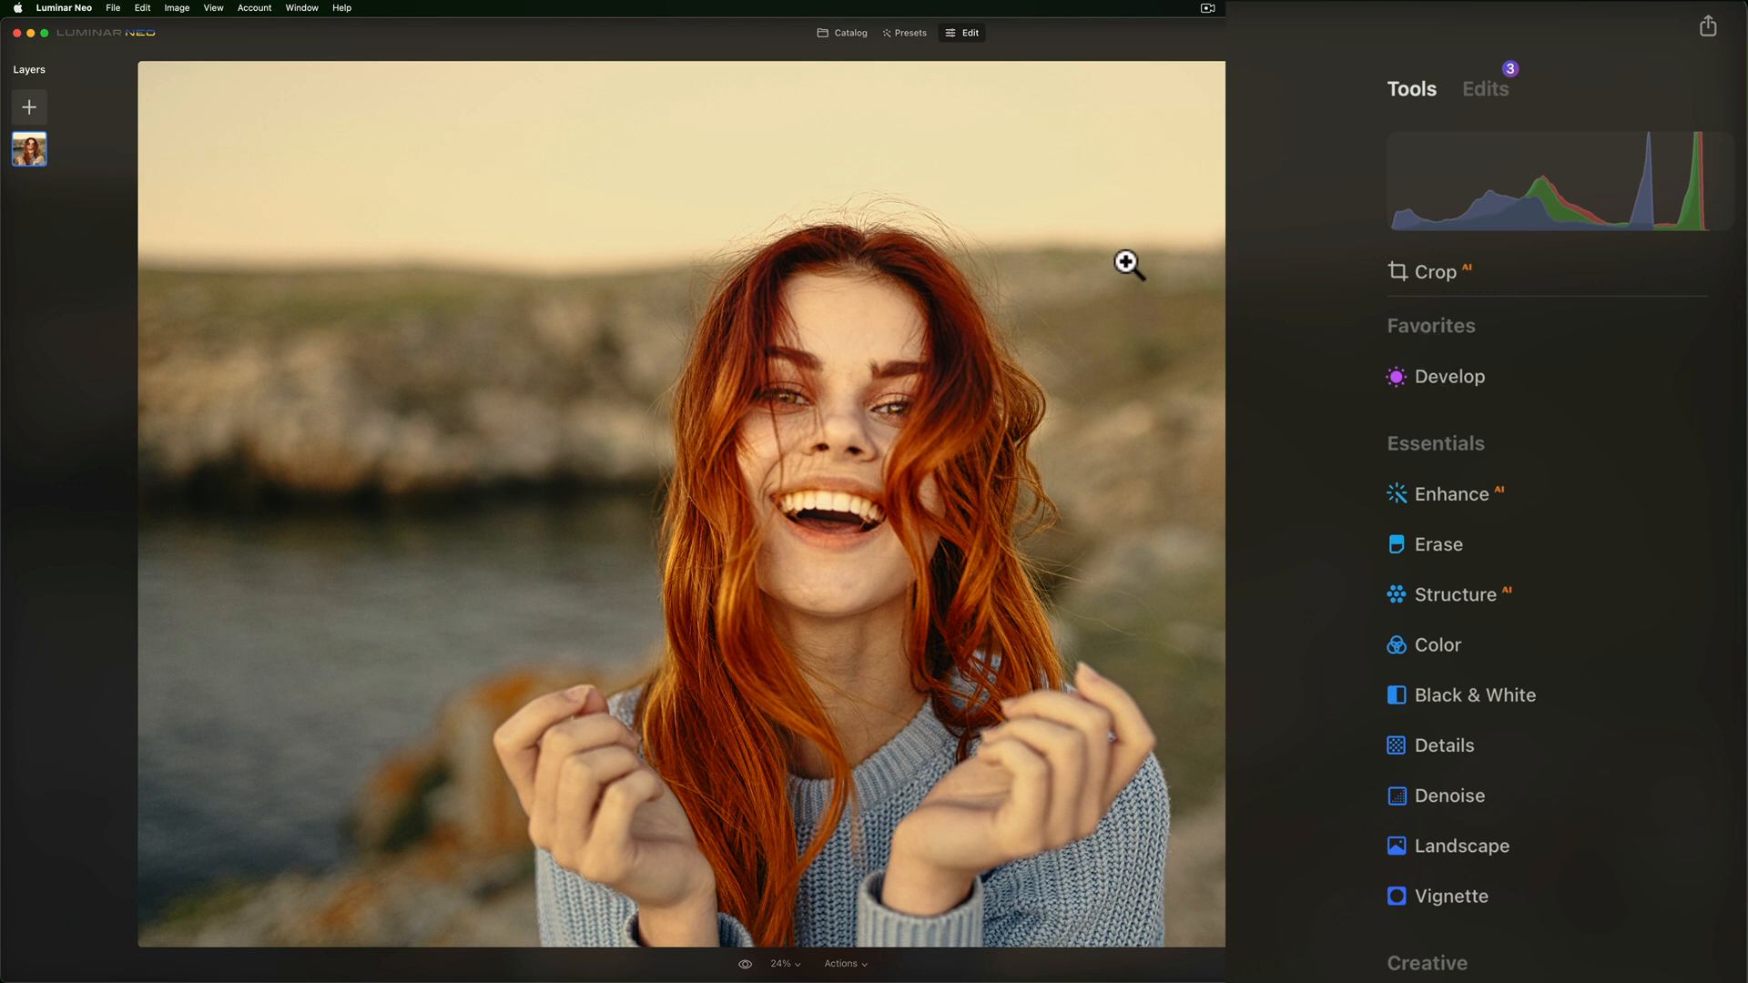
pyautogui.moveTo(1391, 427)
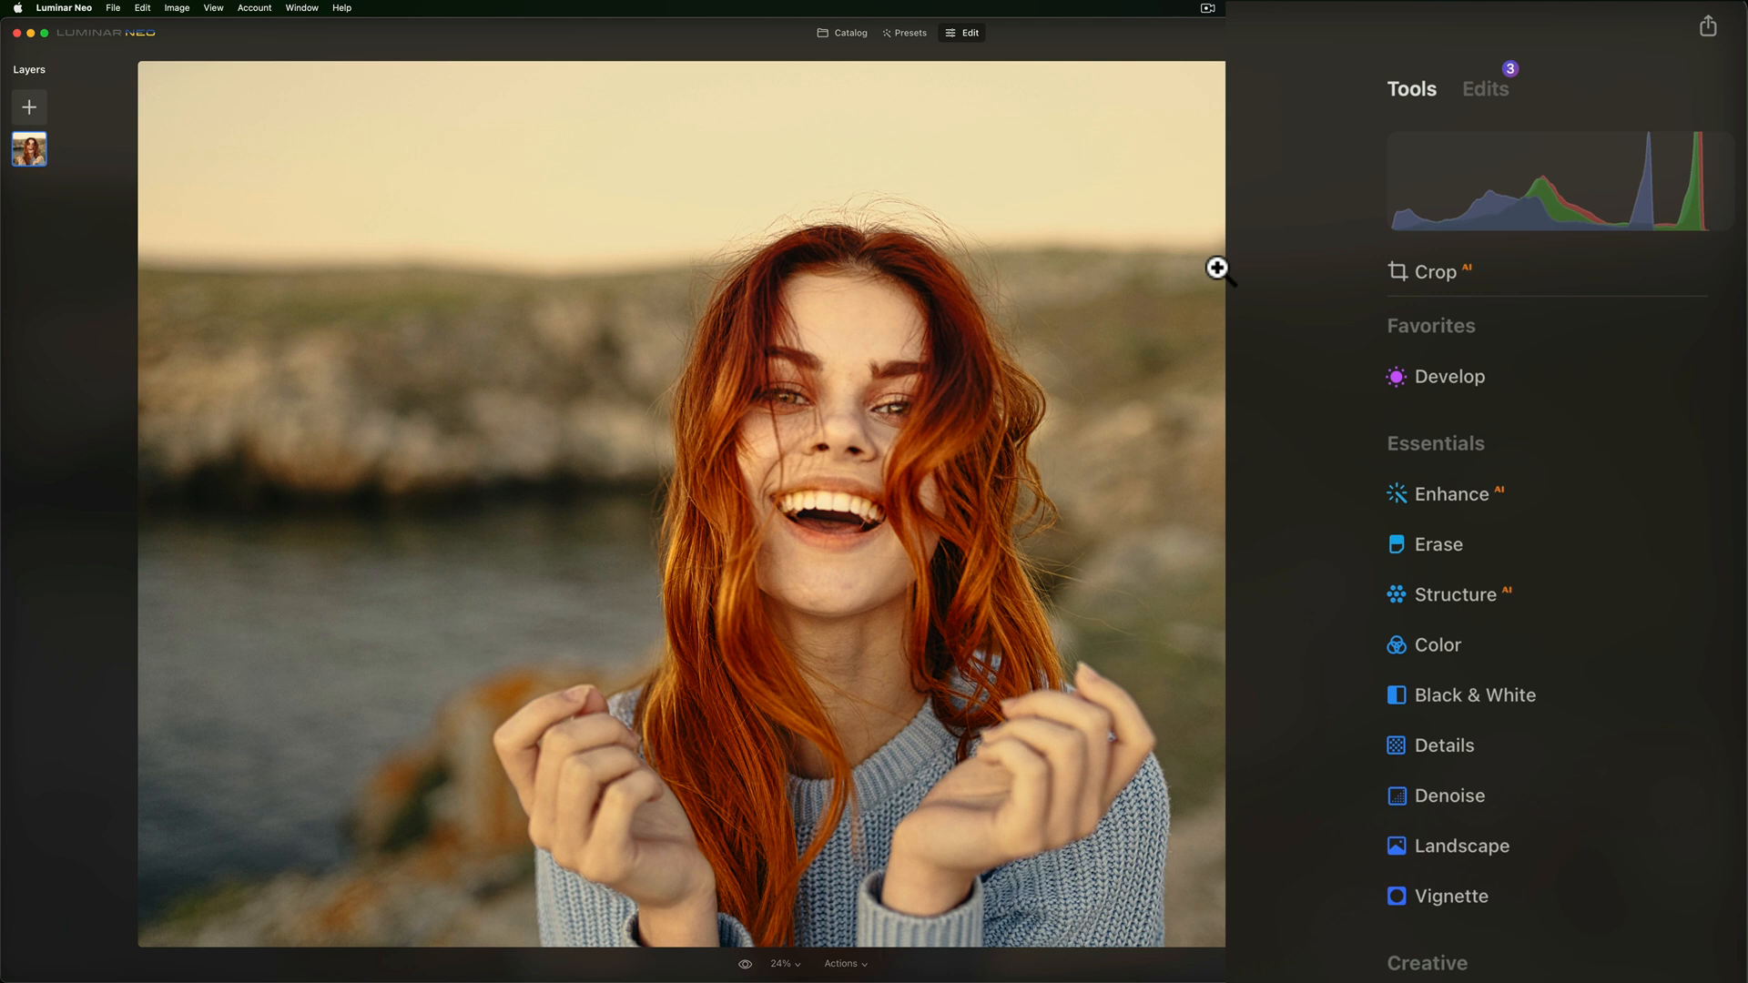
pyautogui.moveTo(1451, 377)
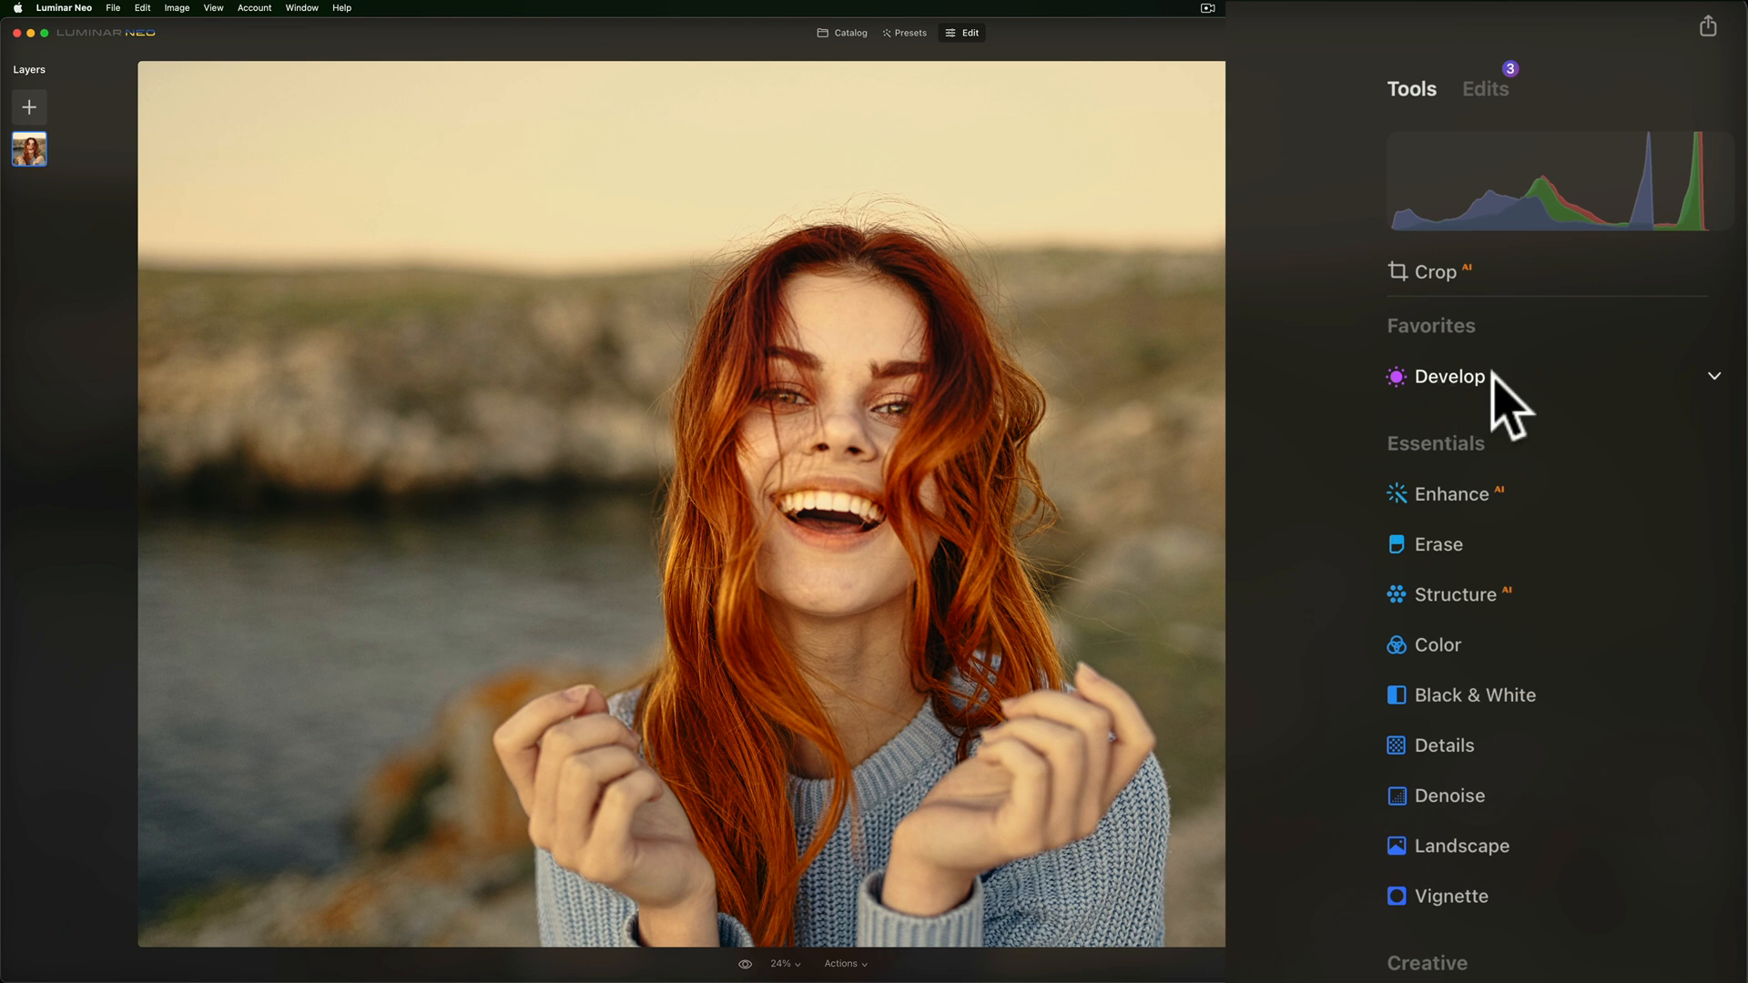
pyautogui.moveTo(1613, 403)
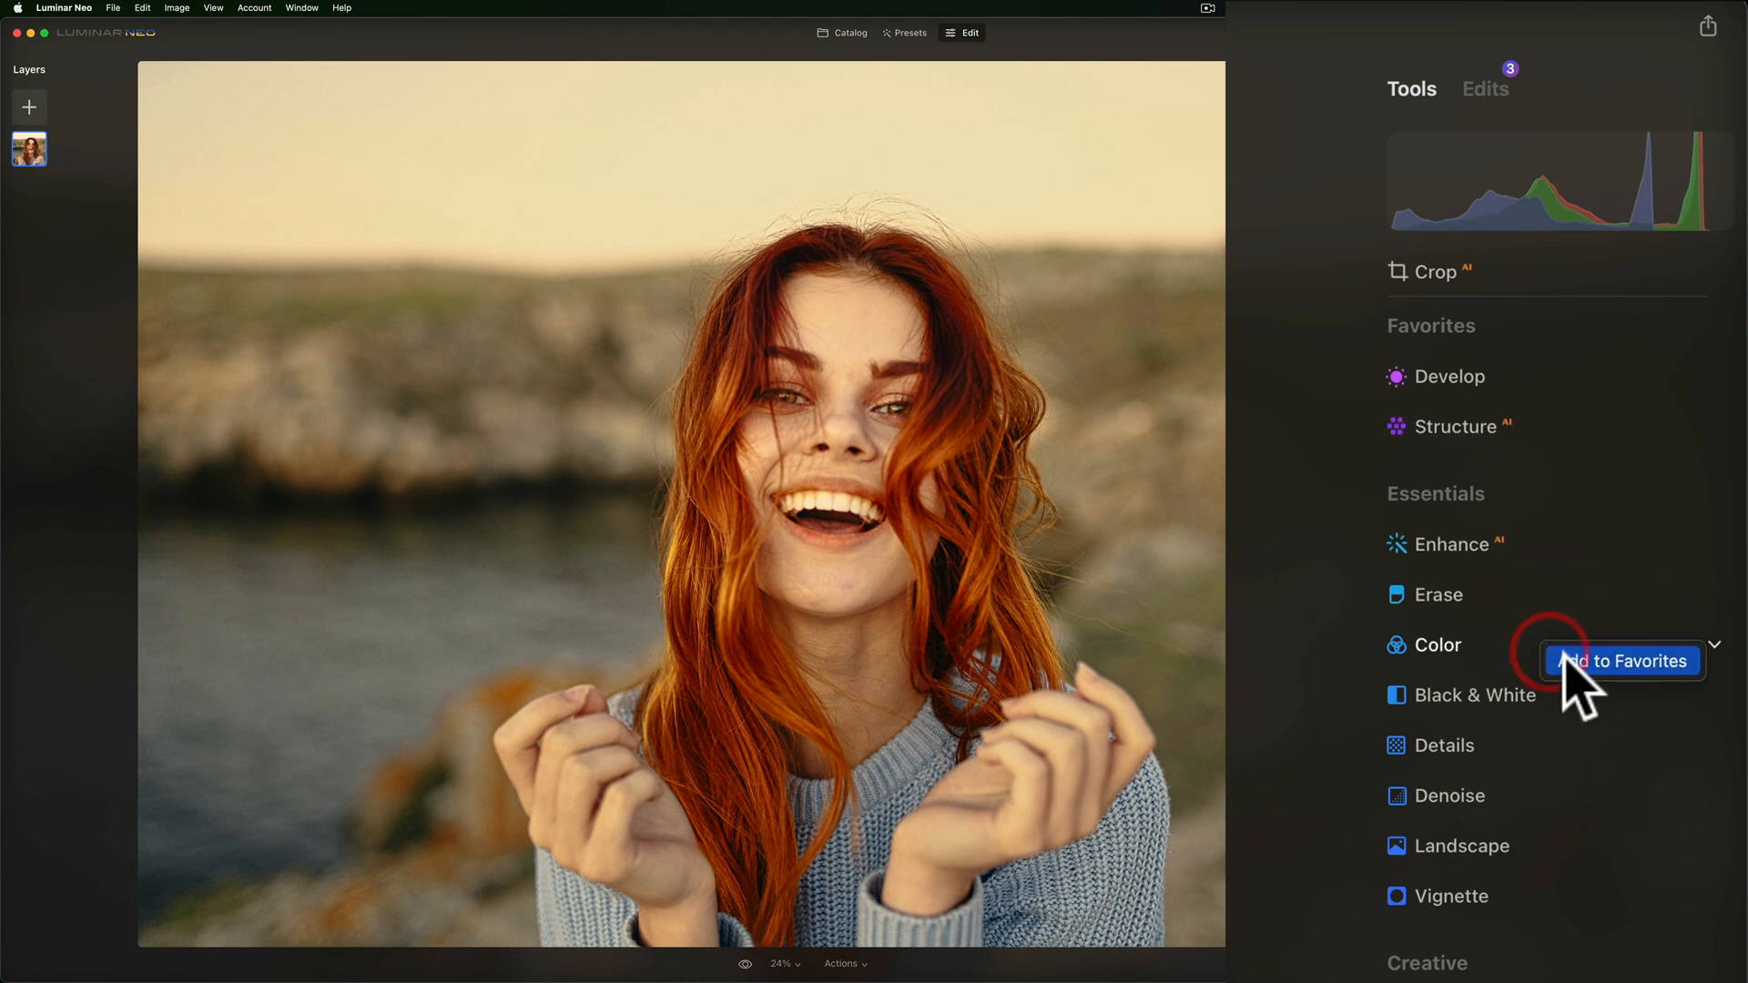
# Add the Color tool to the Favorites group.
pyautogui.click(1622, 660)
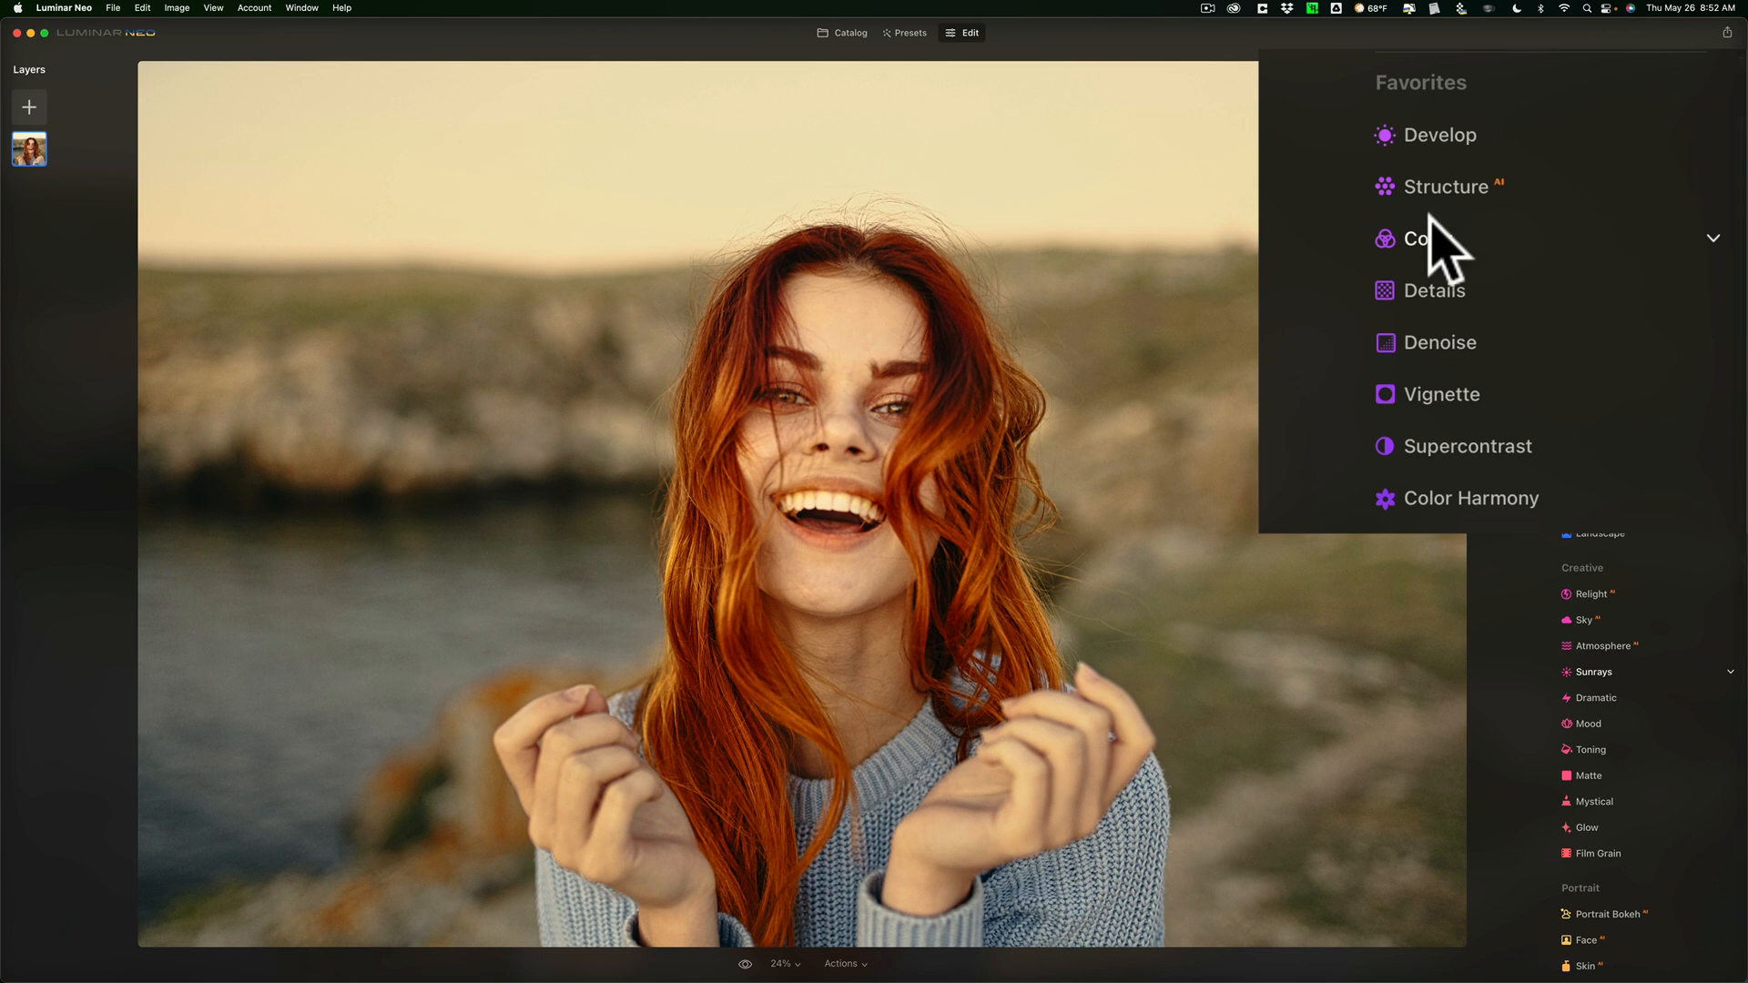
pyautogui.moveTo(1461, 257)
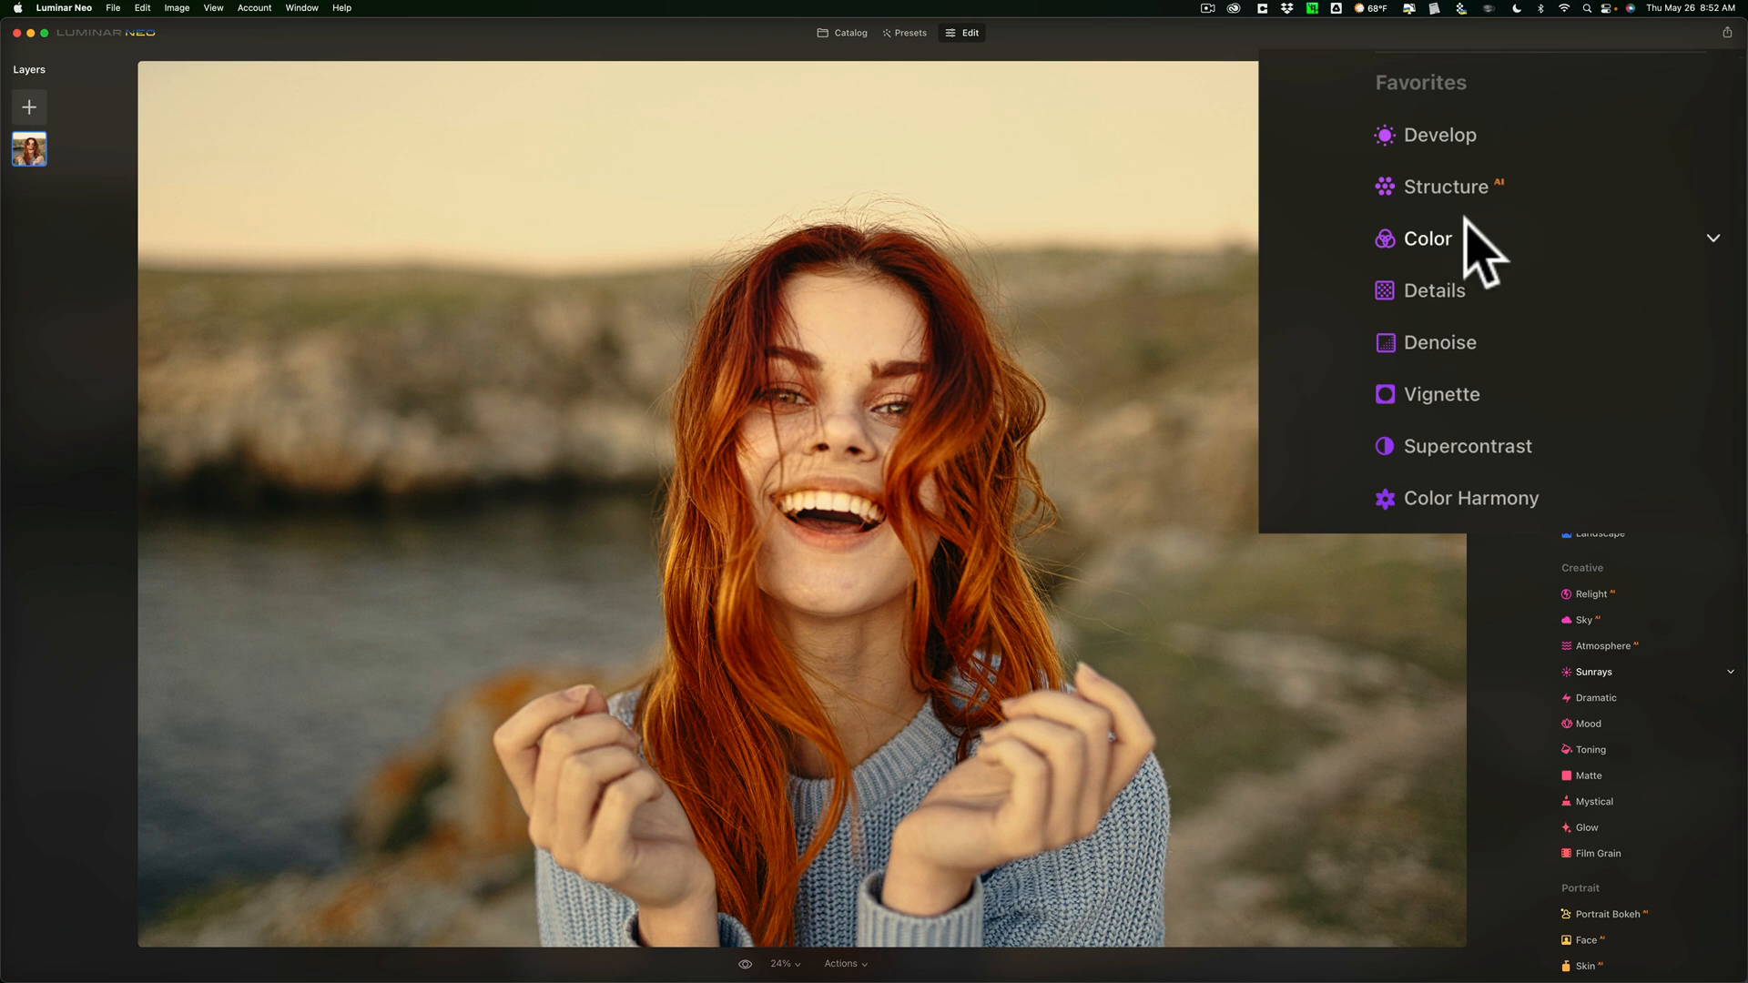
pyautogui.moveTo(1572, 207)
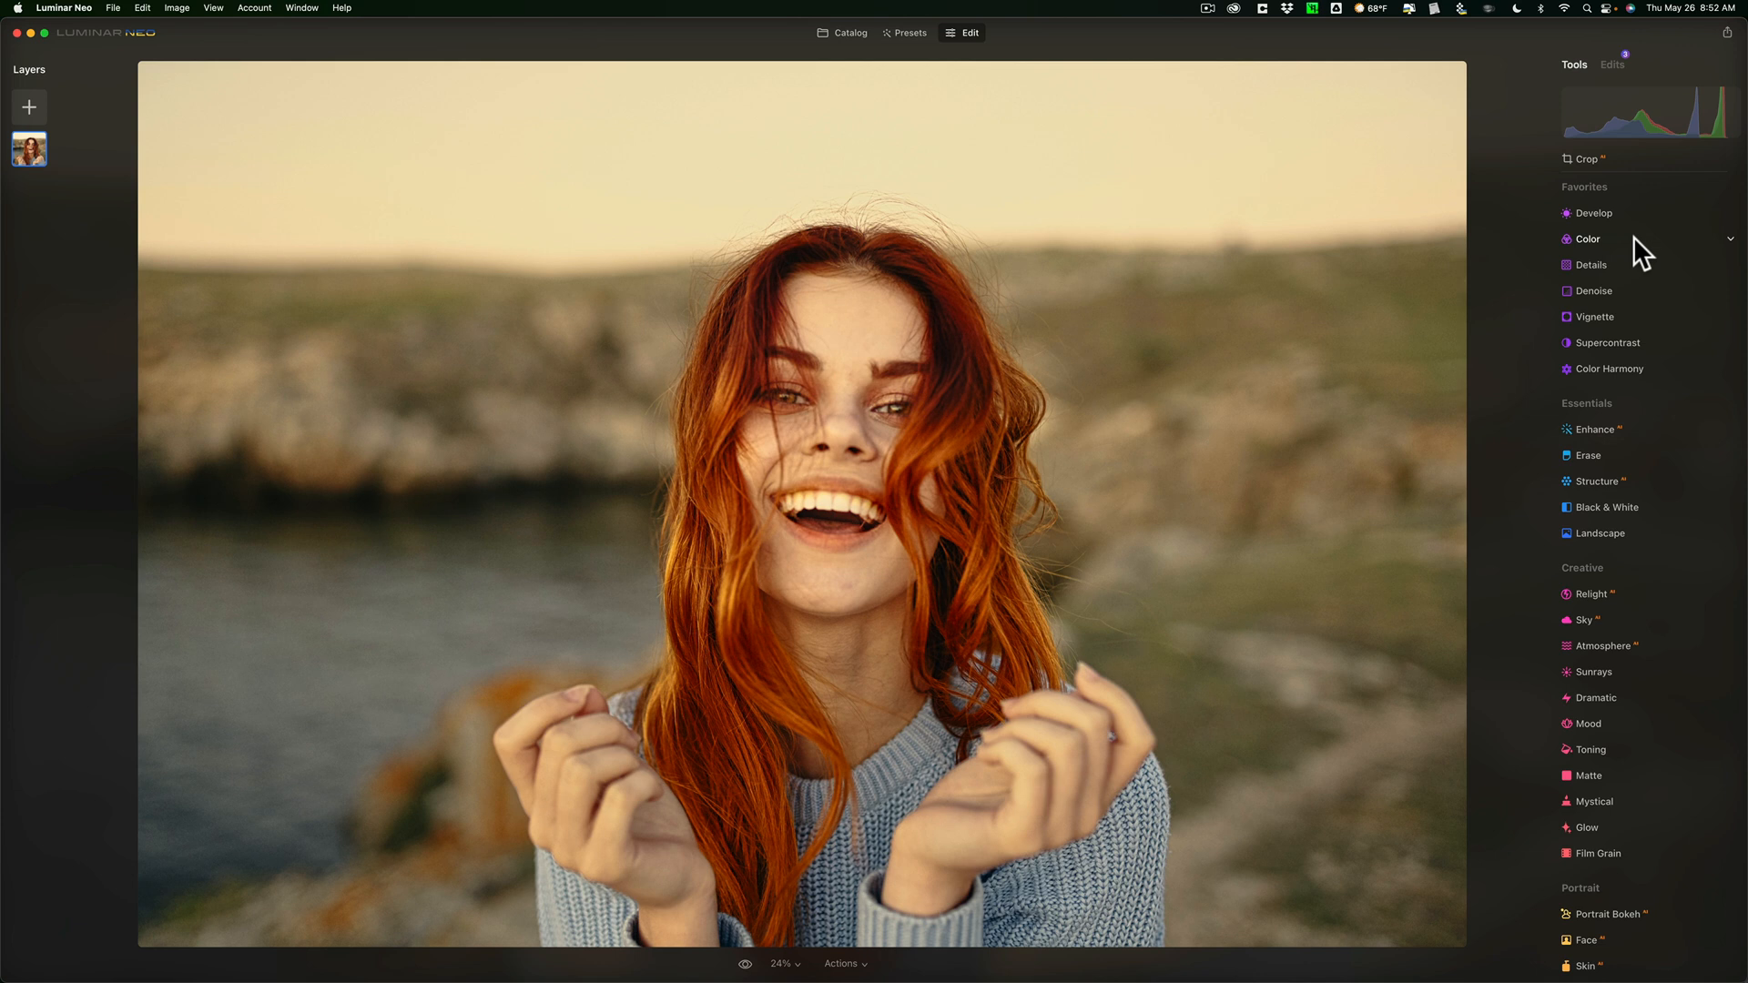
pyautogui.click(1594, 213)
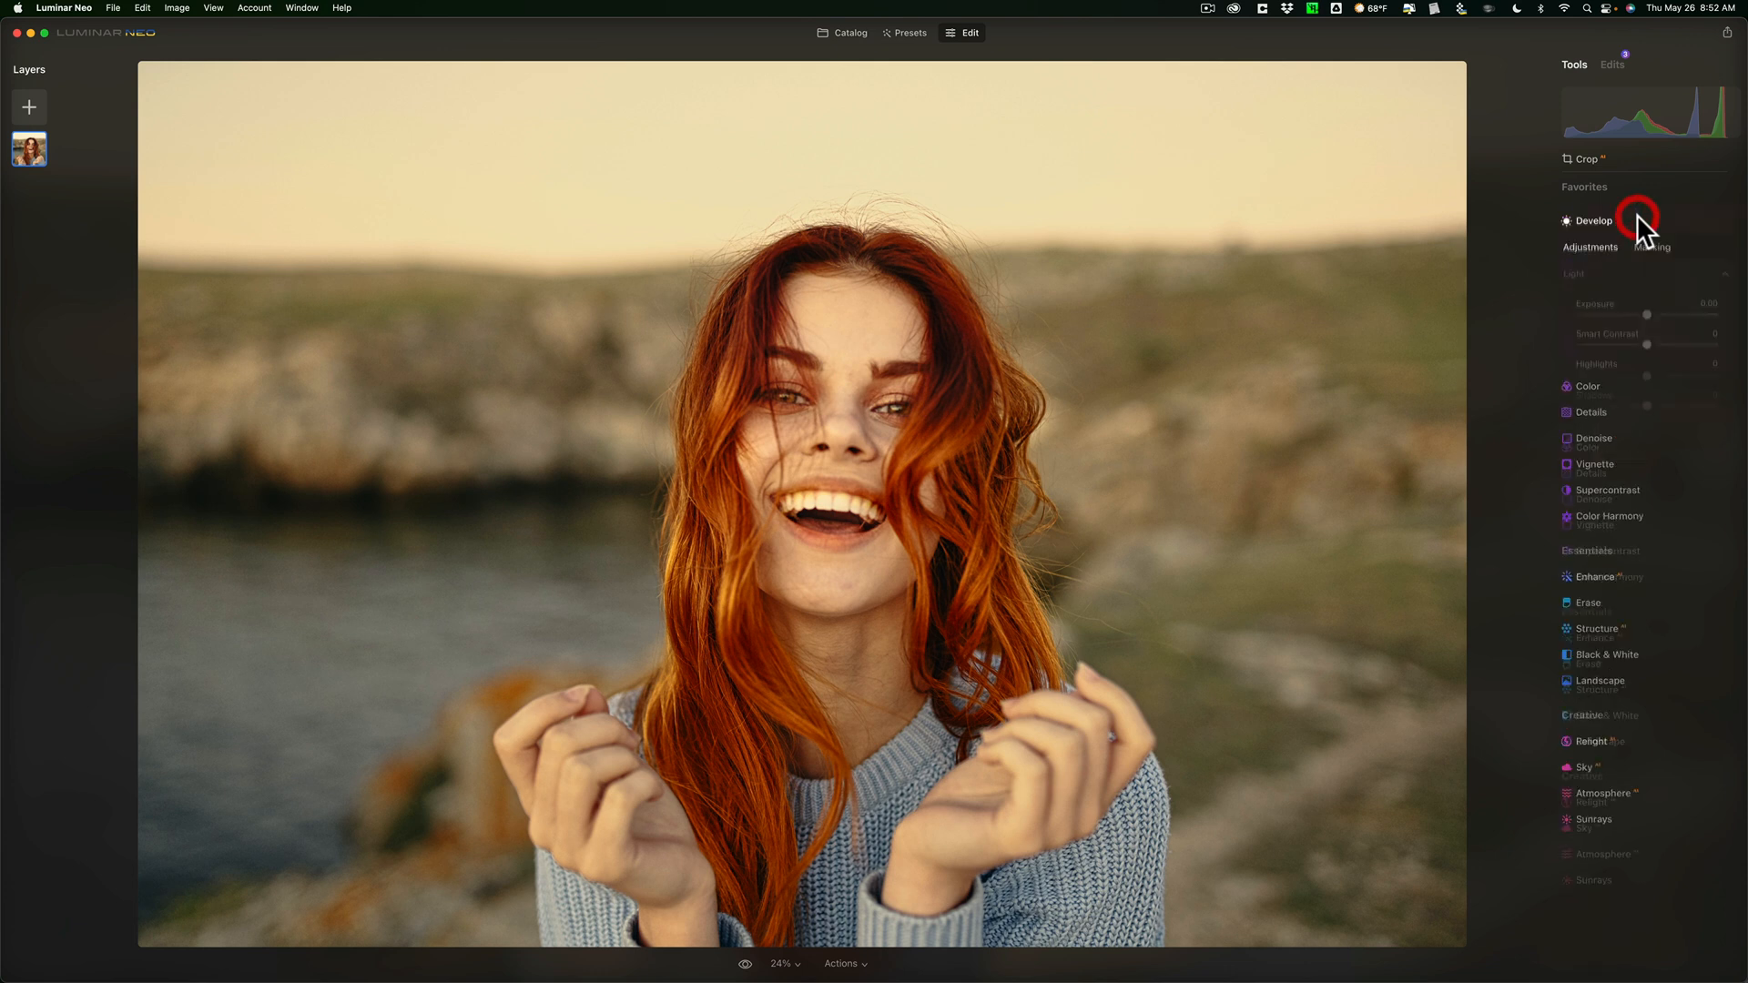
pyautogui.click(1594, 213)
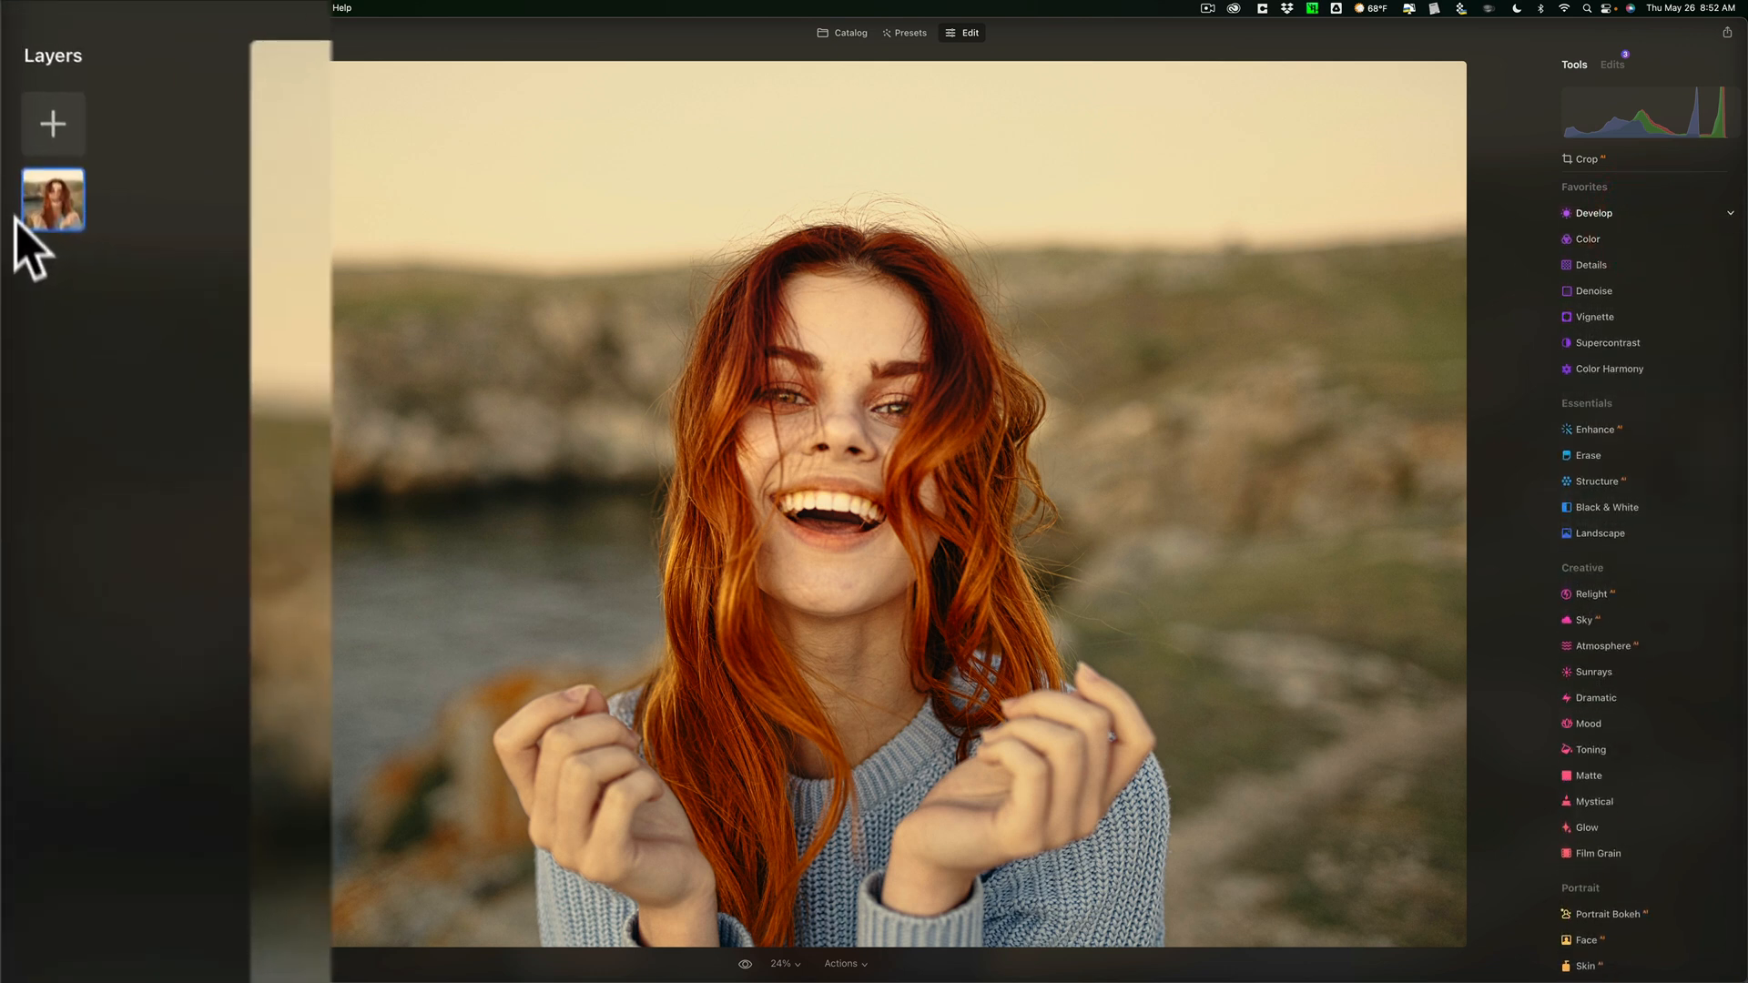
# Add the glowing flare overlay image as a new layer above the portrait.
pyautogui.click(51, 124)
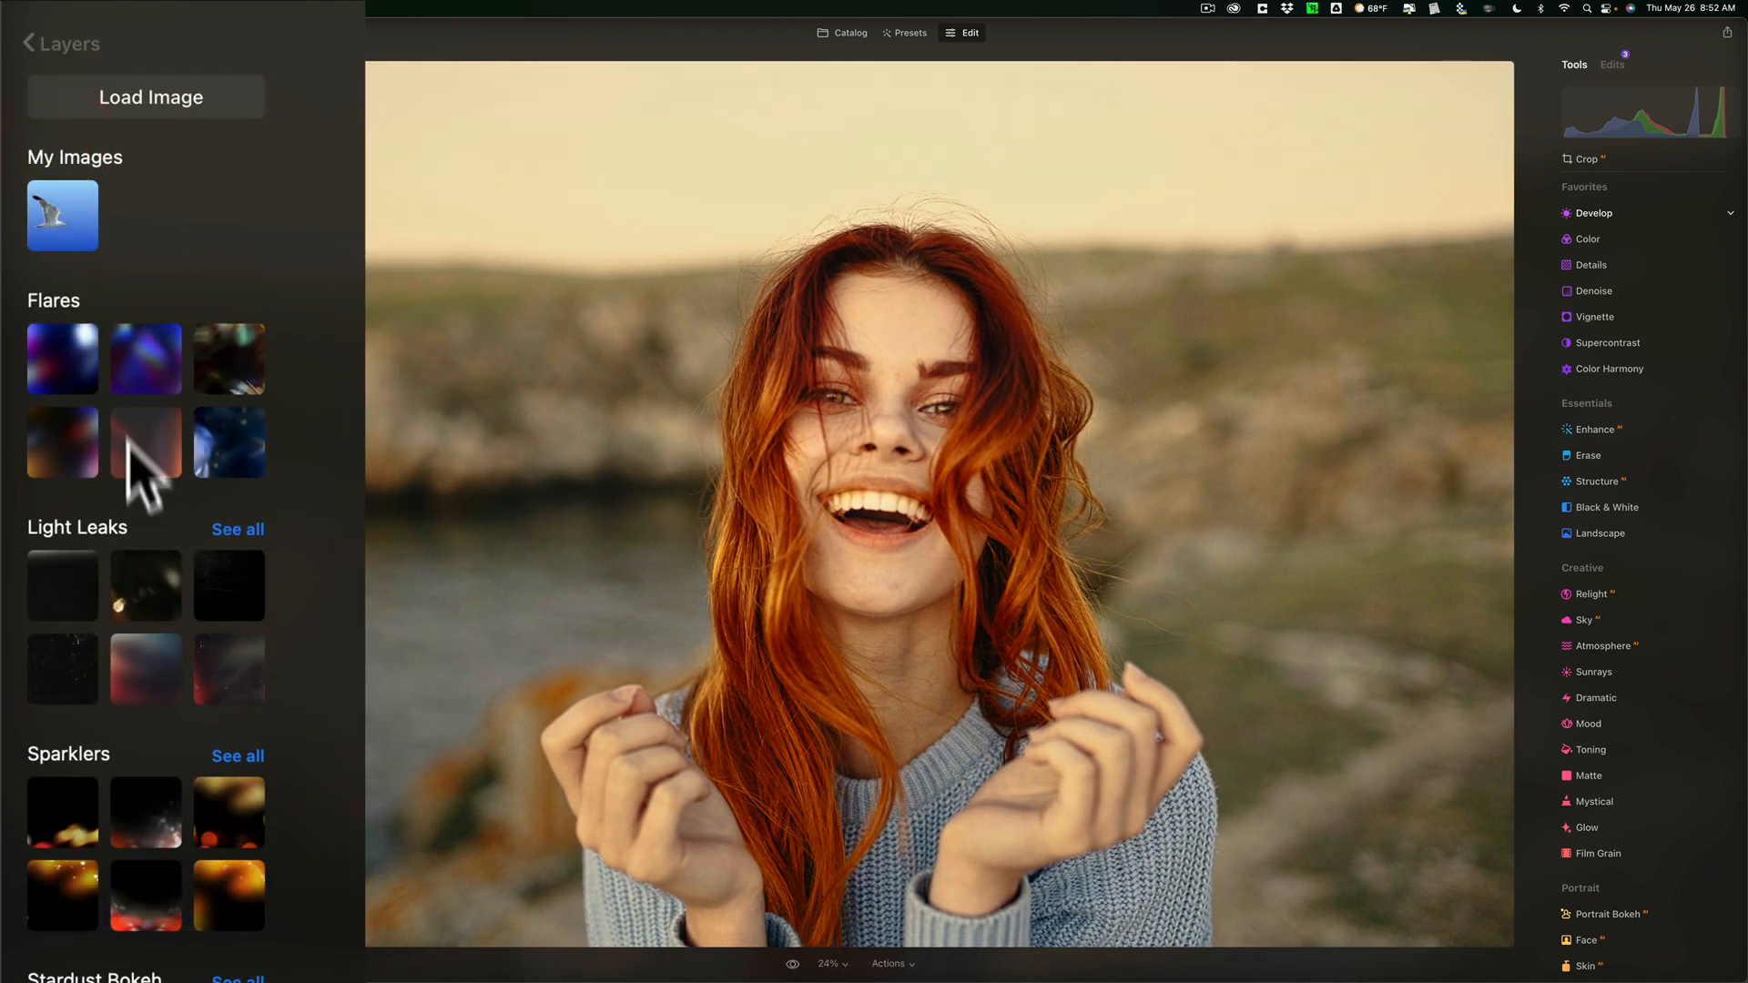
pyautogui.click(145, 442)
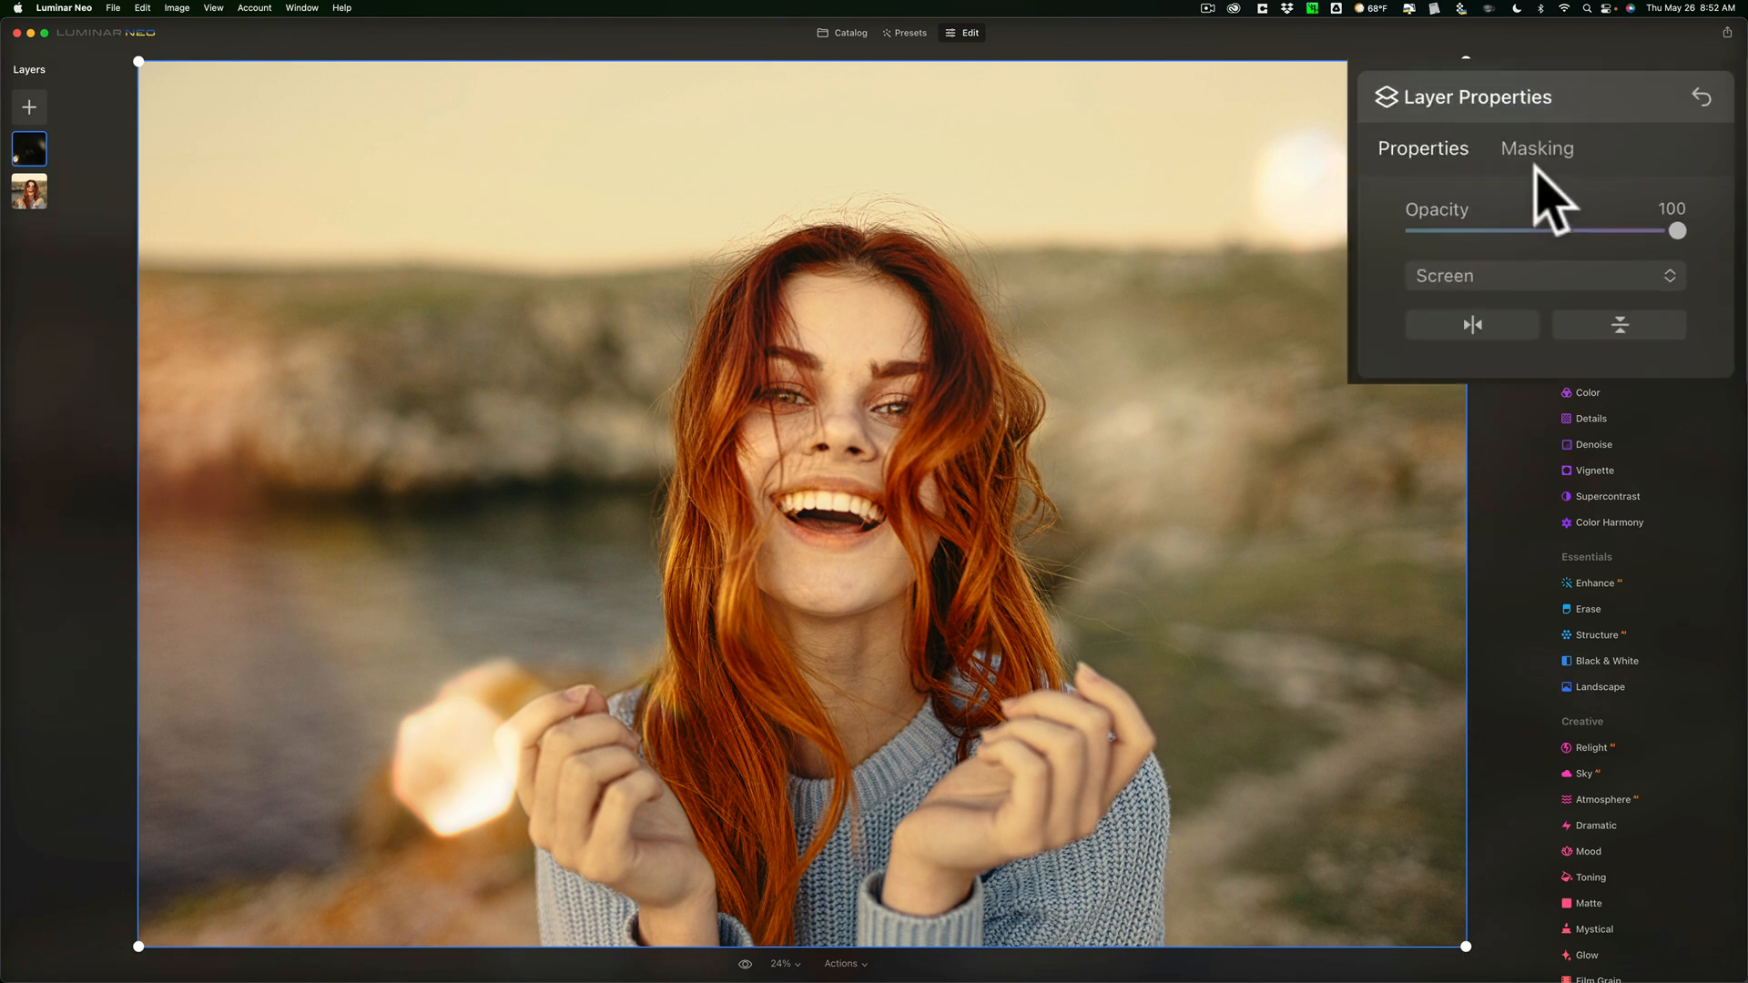
pyautogui.moveTo(1545, 190)
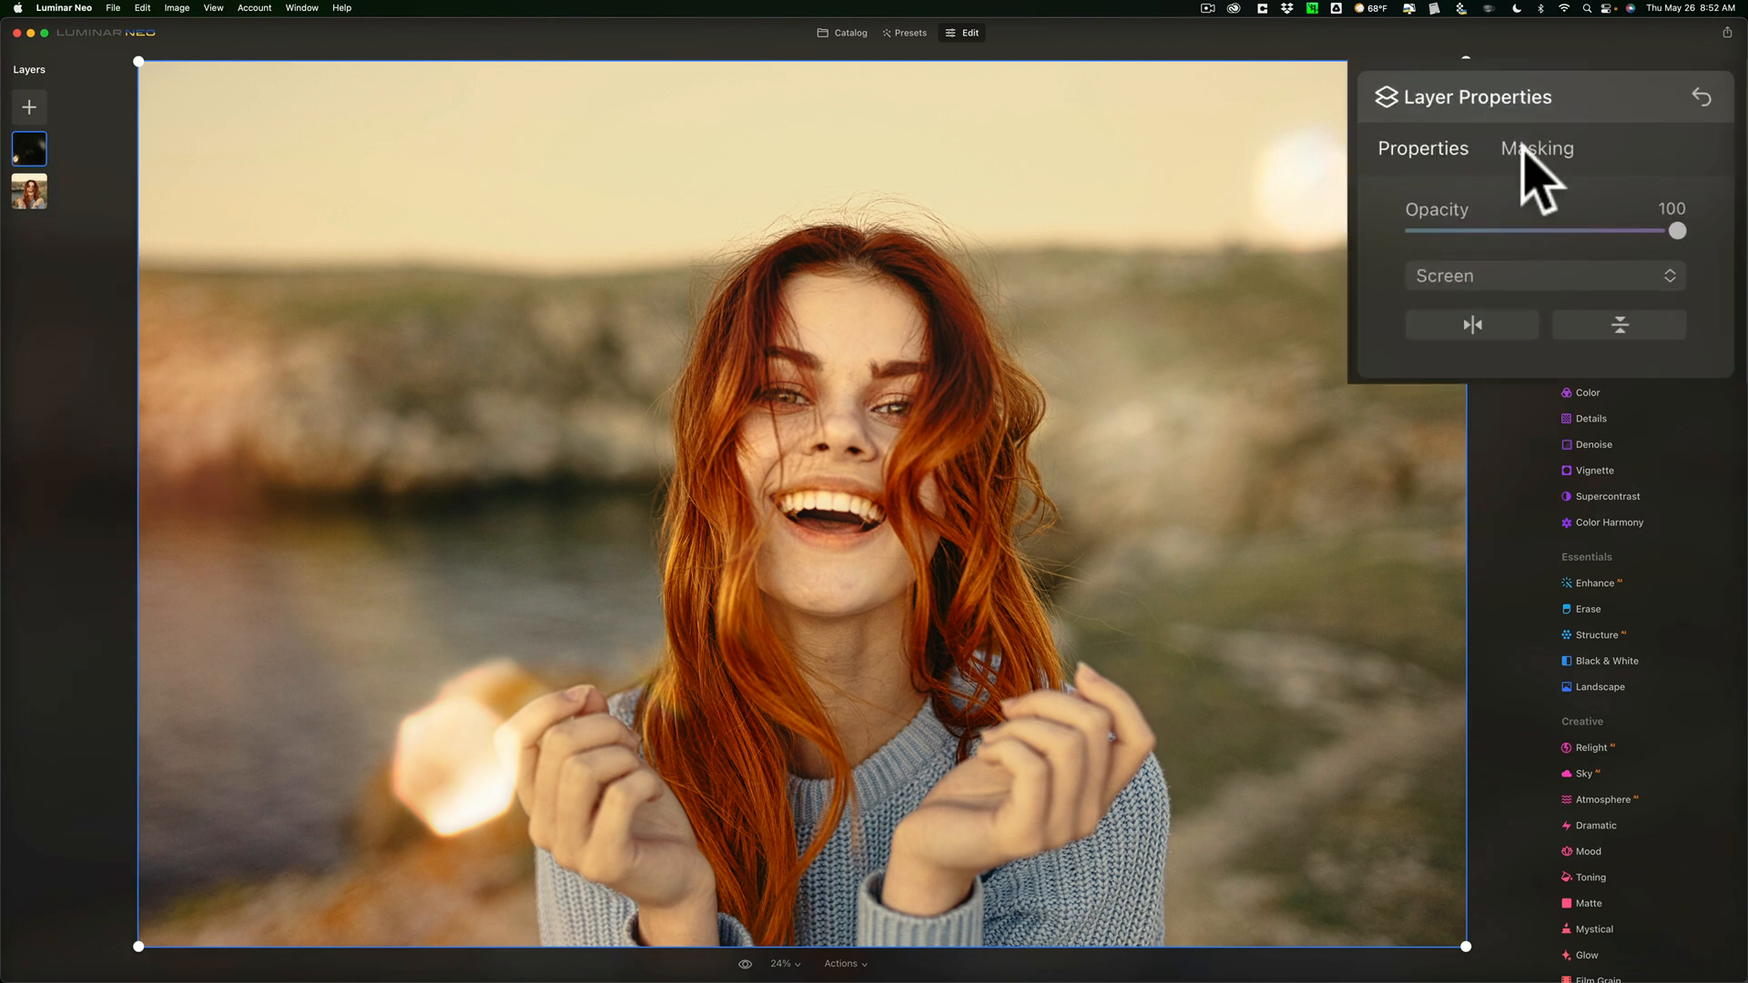
pyautogui.moveTo(1578, 194)
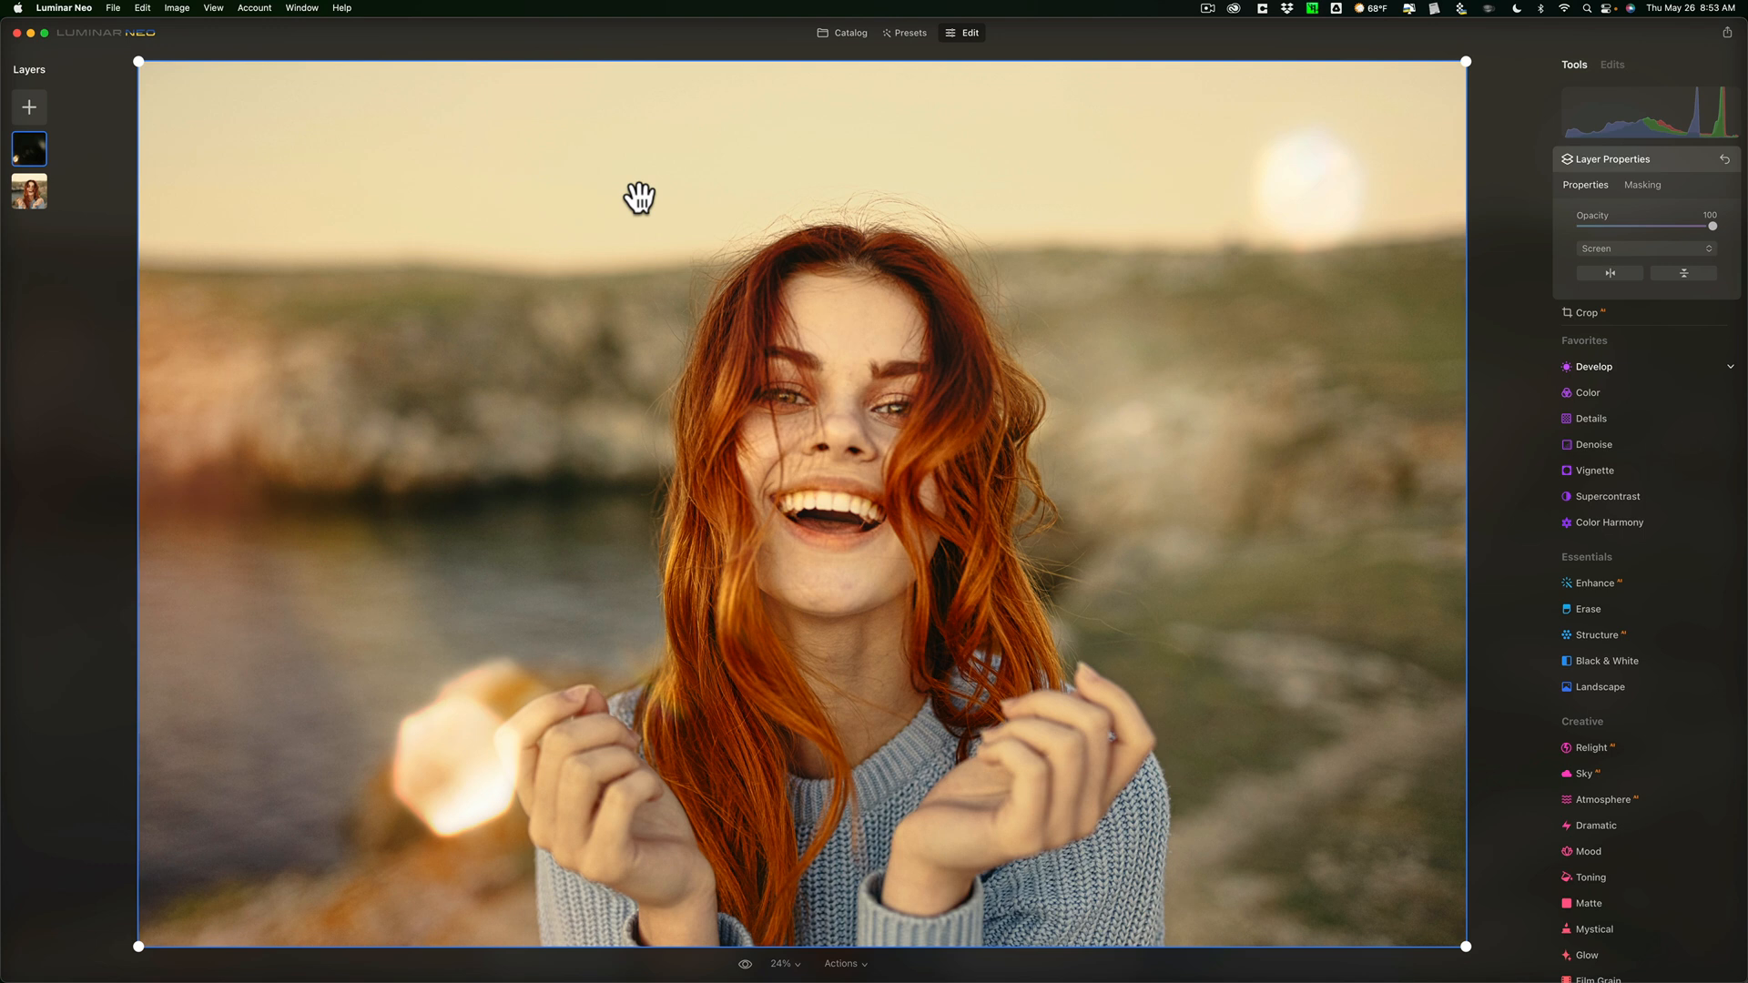
# Collapse the flare layer's Layer Properties section in the Tools panel.
pyautogui.click(1683, 159)
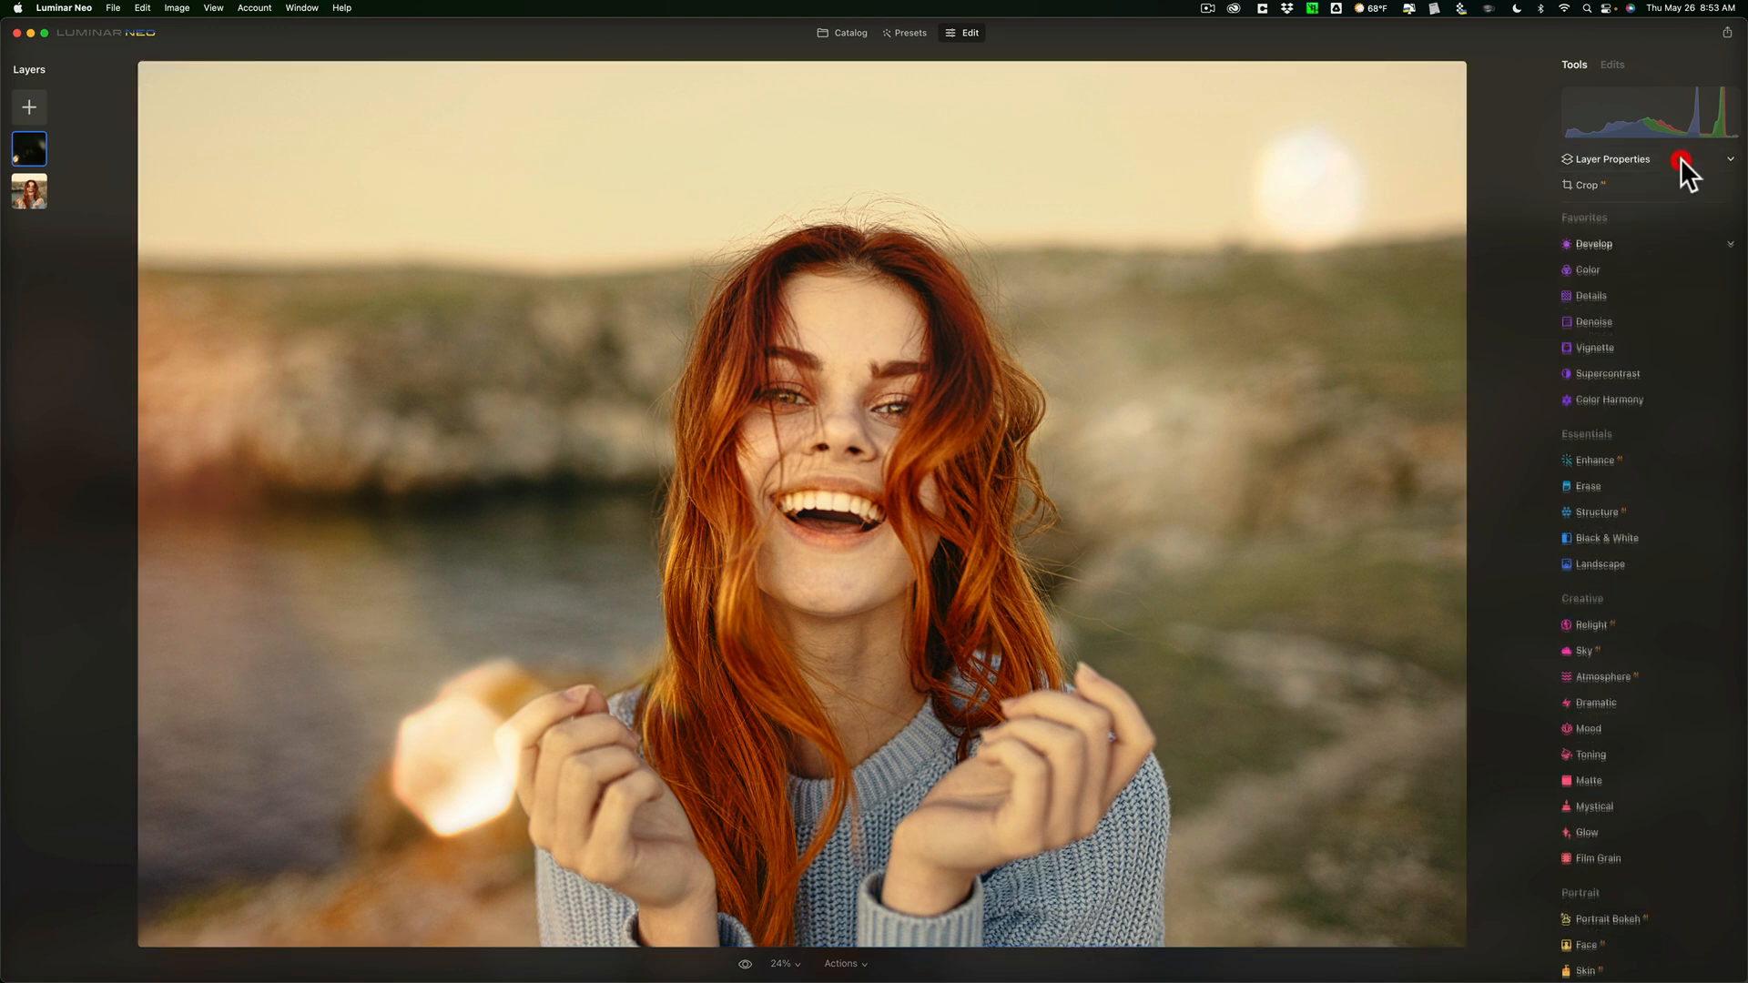